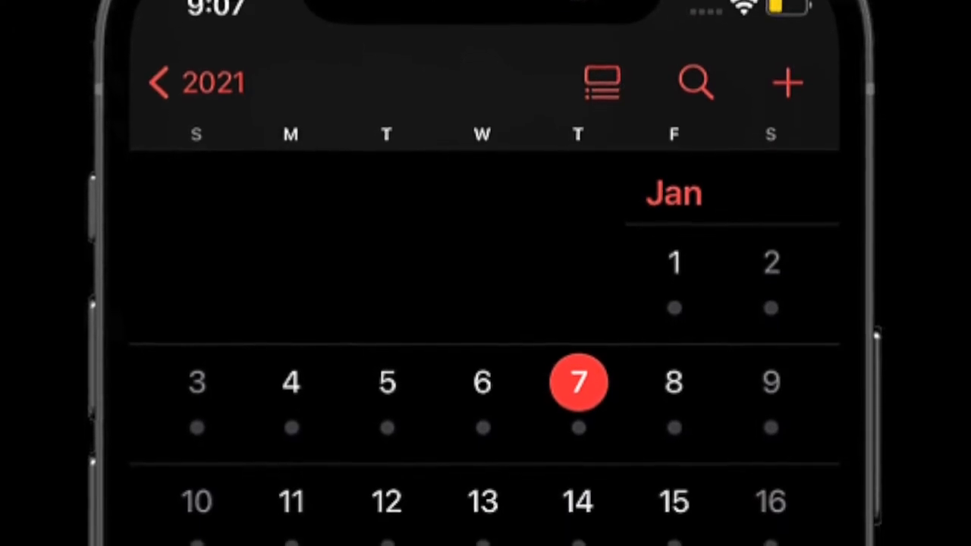
pyautogui.scroll(3)
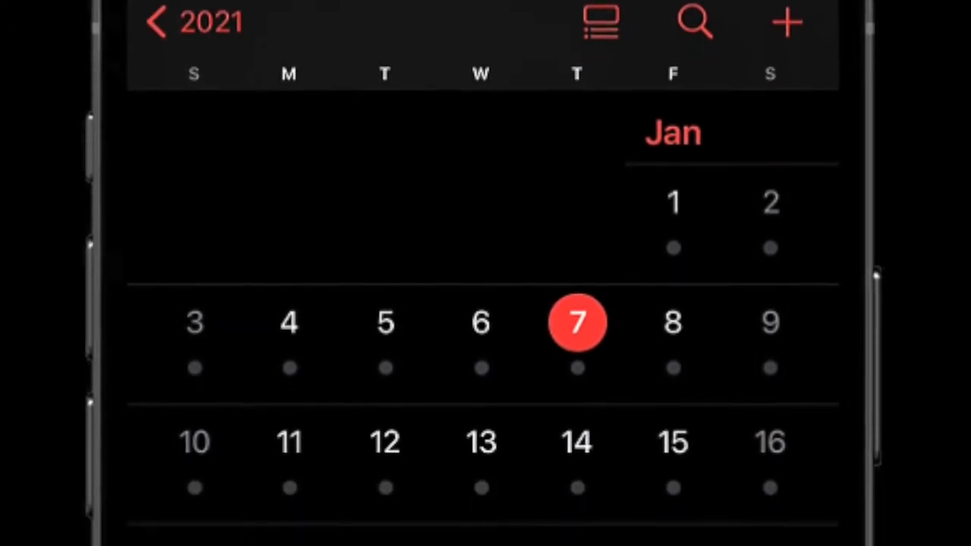
pyautogui.scroll(3)
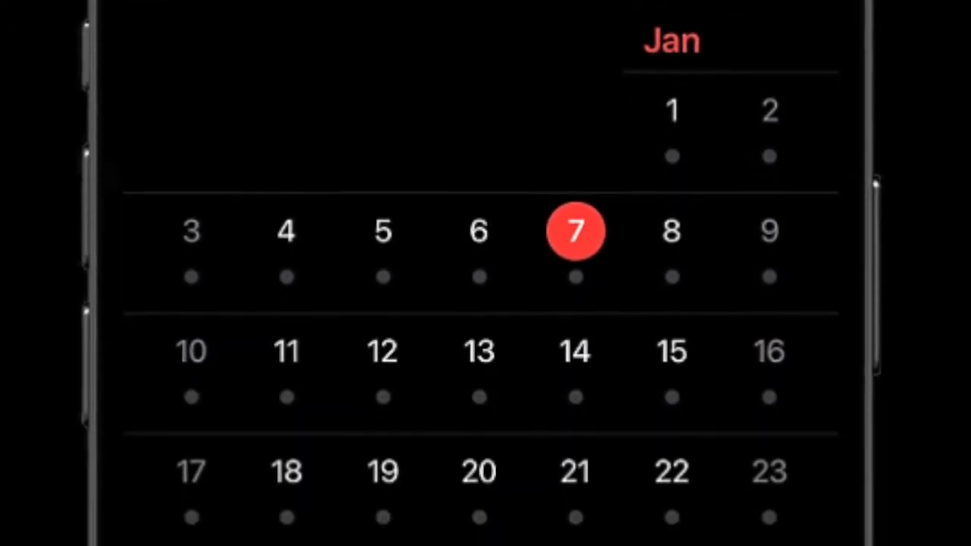
pyautogui.scroll(3)
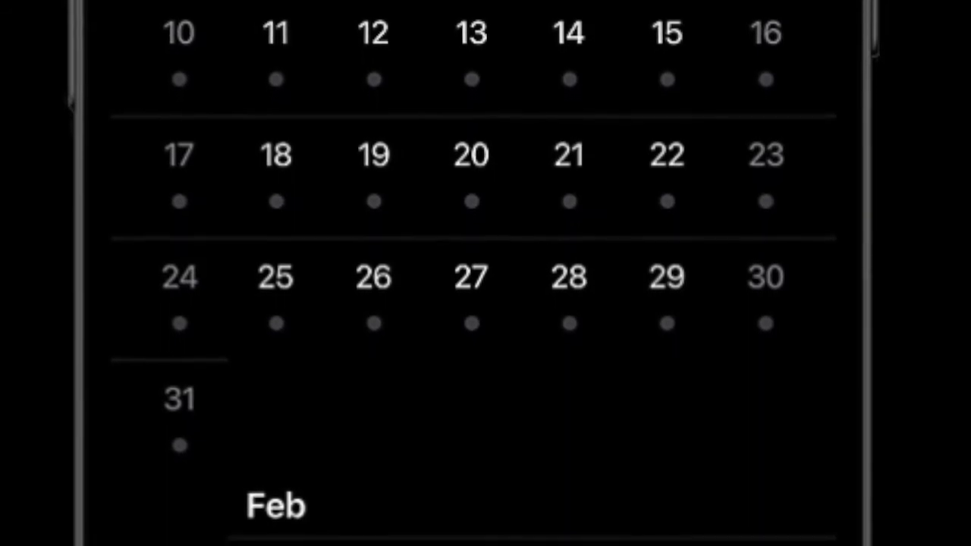
pyautogui.scroll(-3)
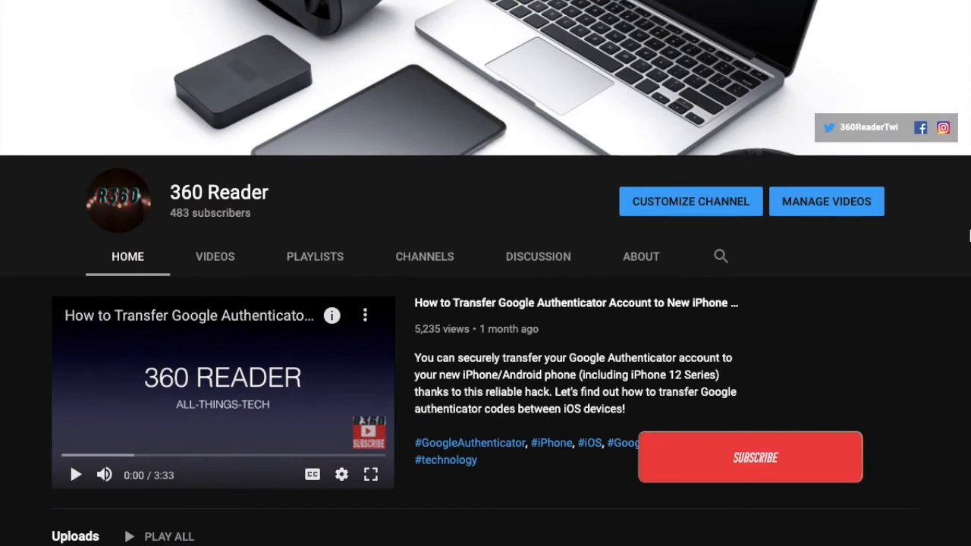
pyautogui.click(750, 457)
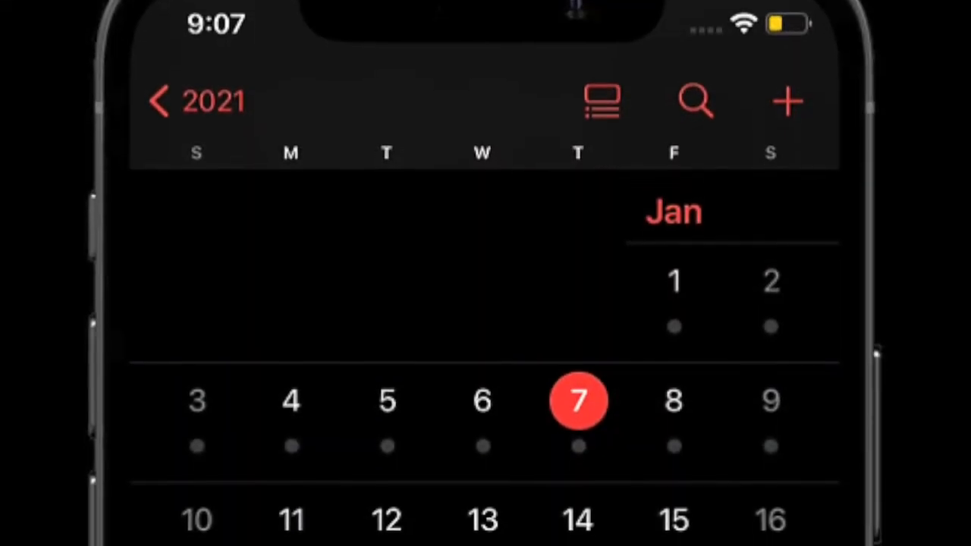
pyautogui.scroll(3)
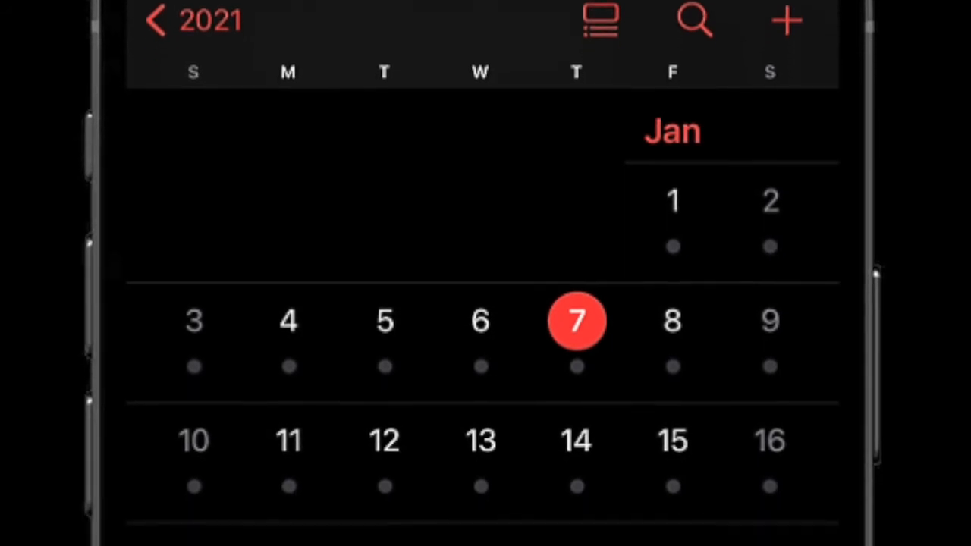
pyautogui.scroll(-3)
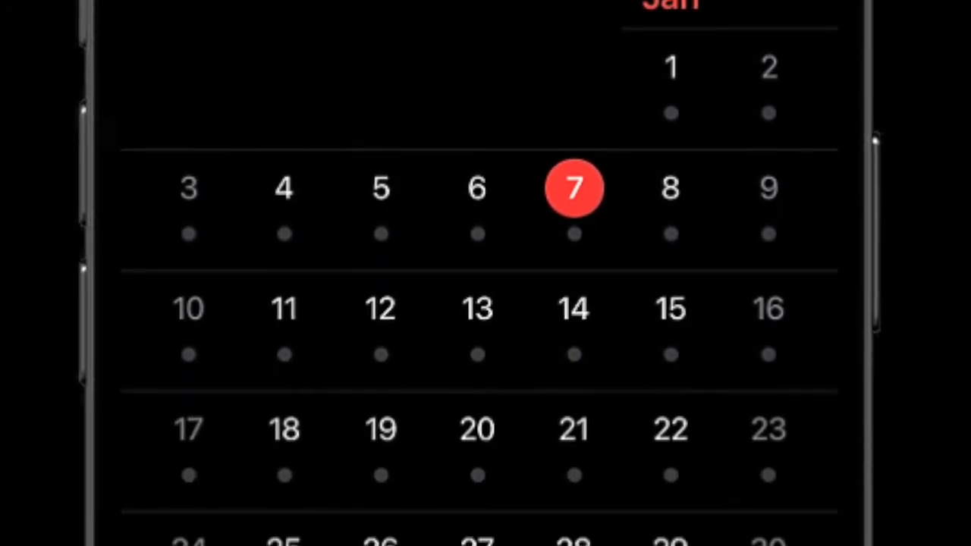
pyautogui.scroll(-3)
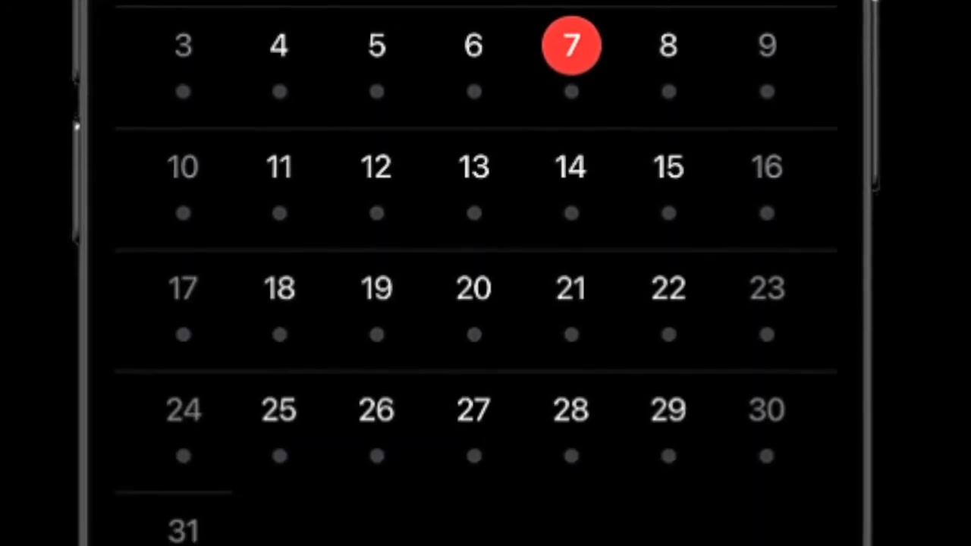
pyautogui.scroll(-3)
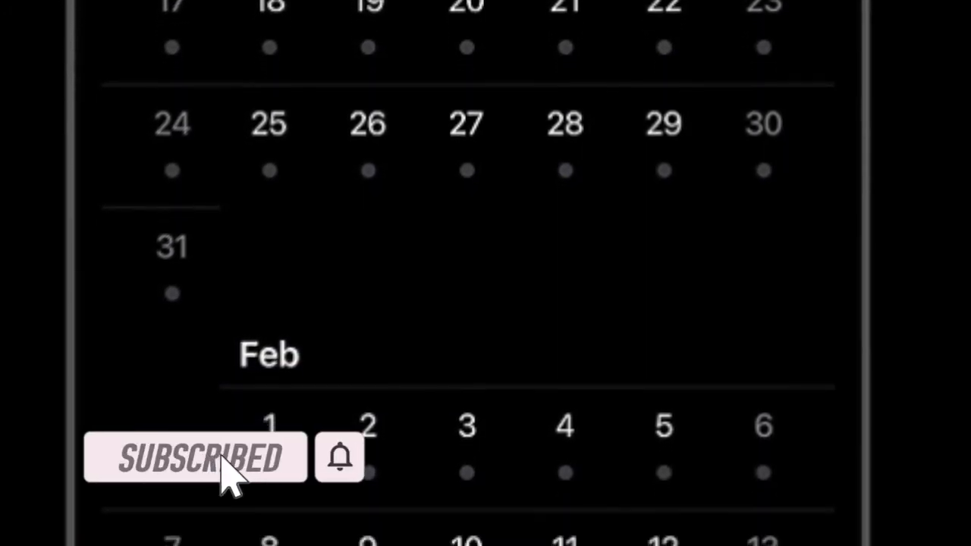
pyautogui.scroll(-3)
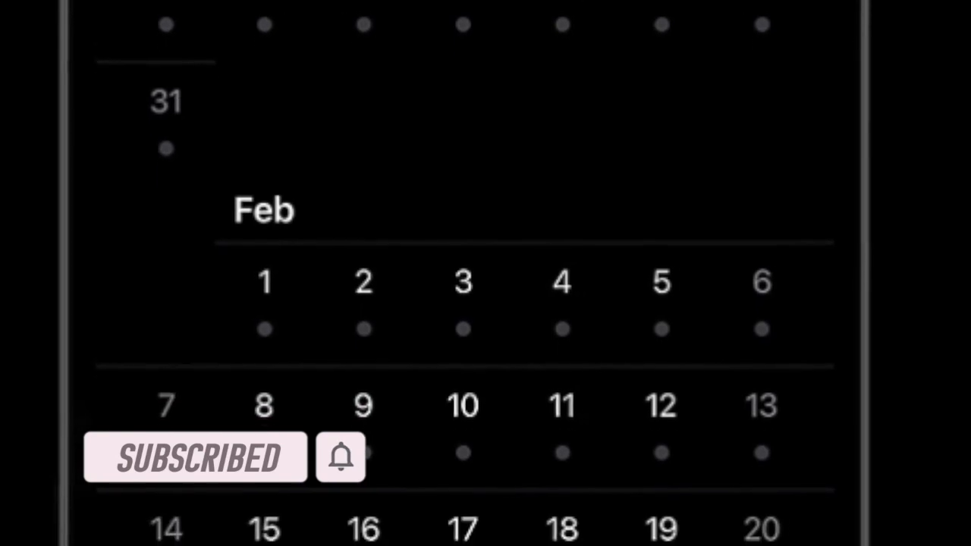